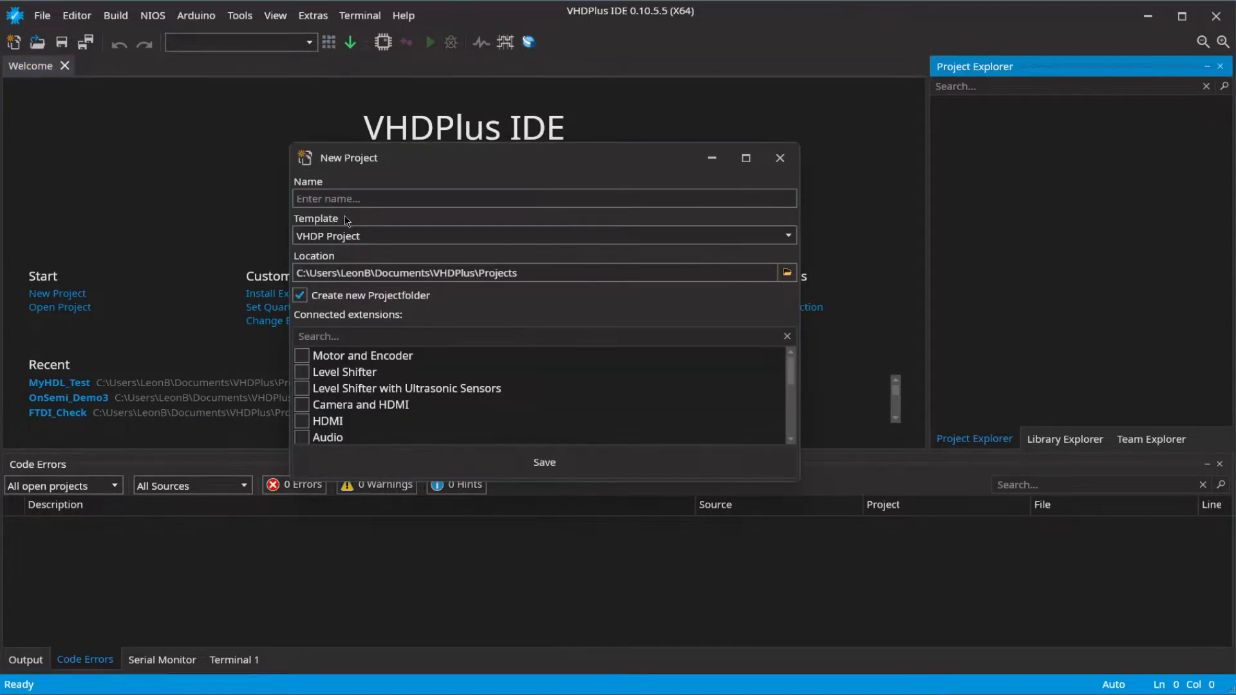
Step: Create project MyHDL_Test using the Python Project (MyHDL) template
type("MyHDL_Test")
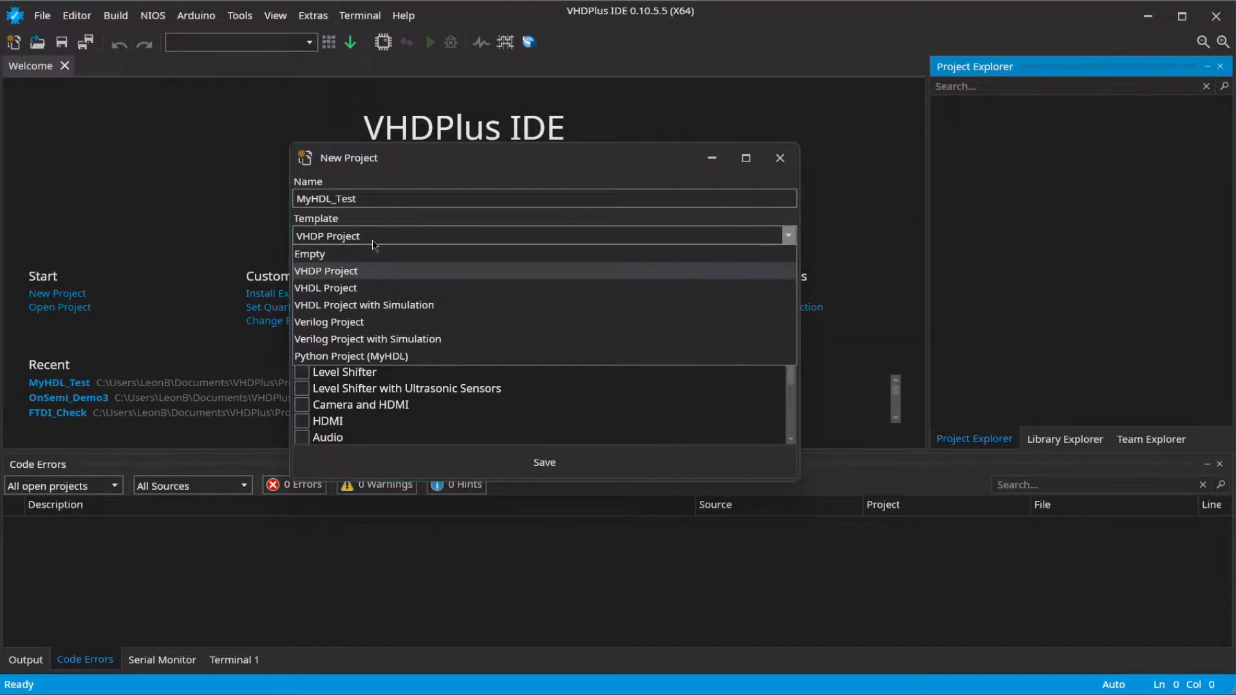
left_click(350, 355)
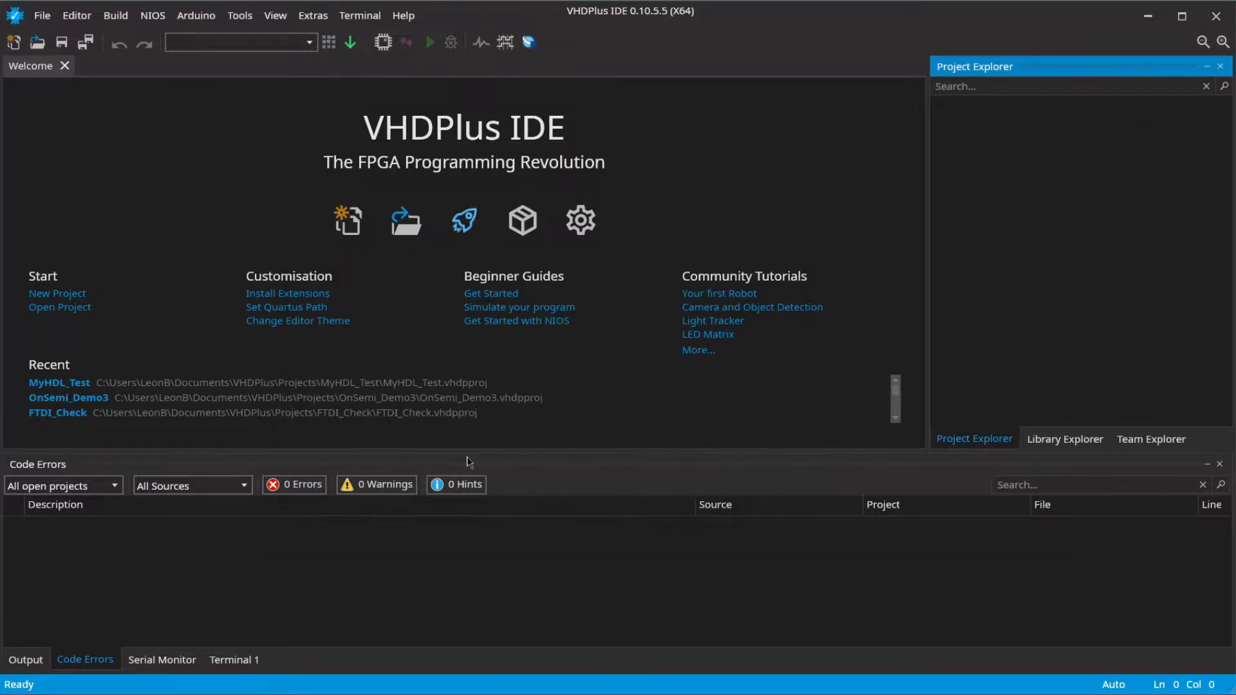
Step: Scroll the MyHDL GitHub README to the pip install myhdl setup command
left_click(58, 382)
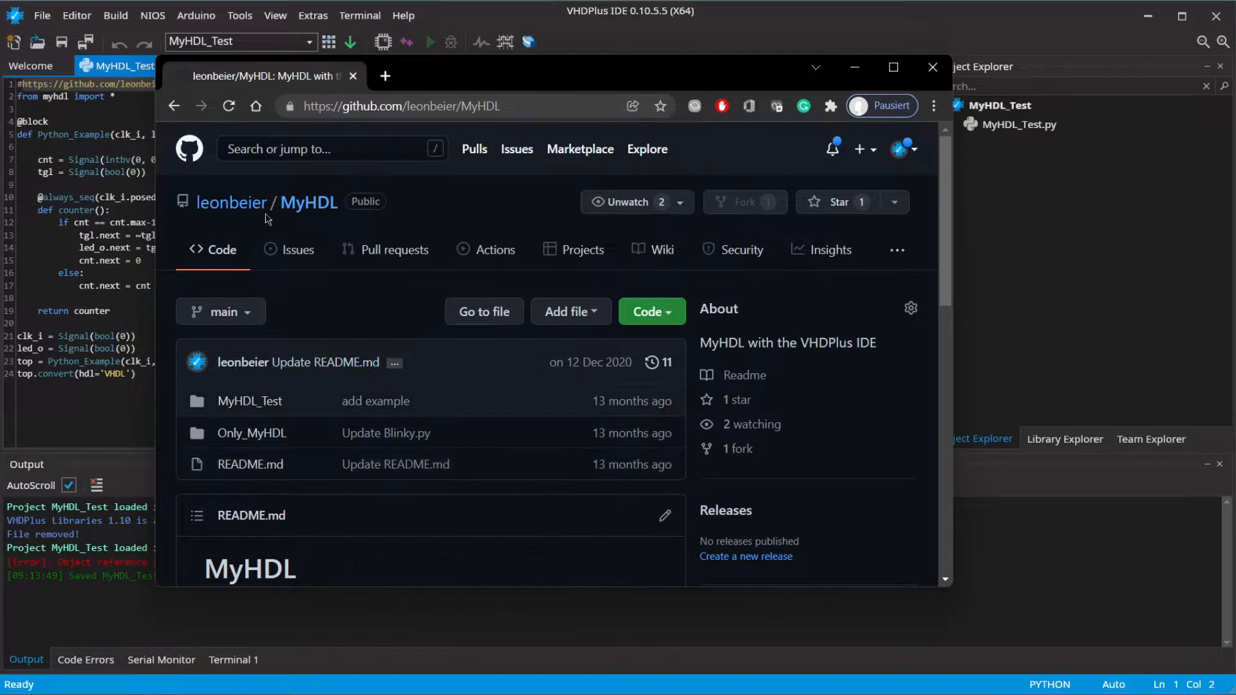
mouse_move(827, 469)
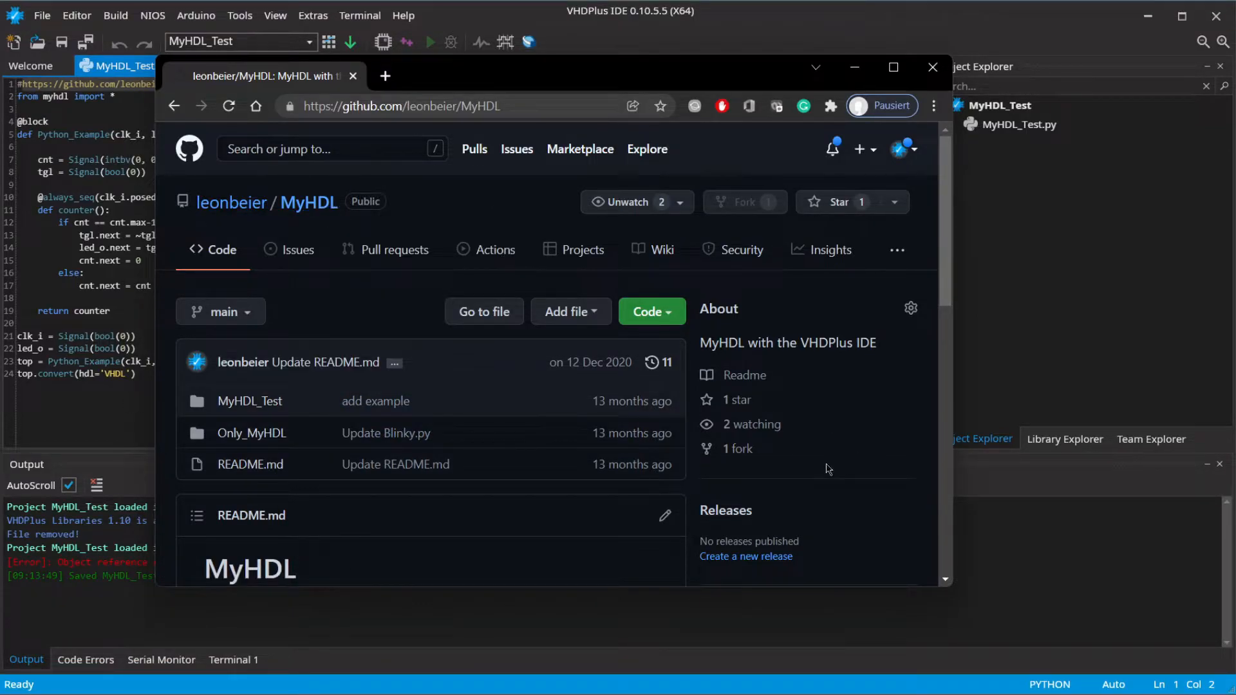
scroll("down", 3)
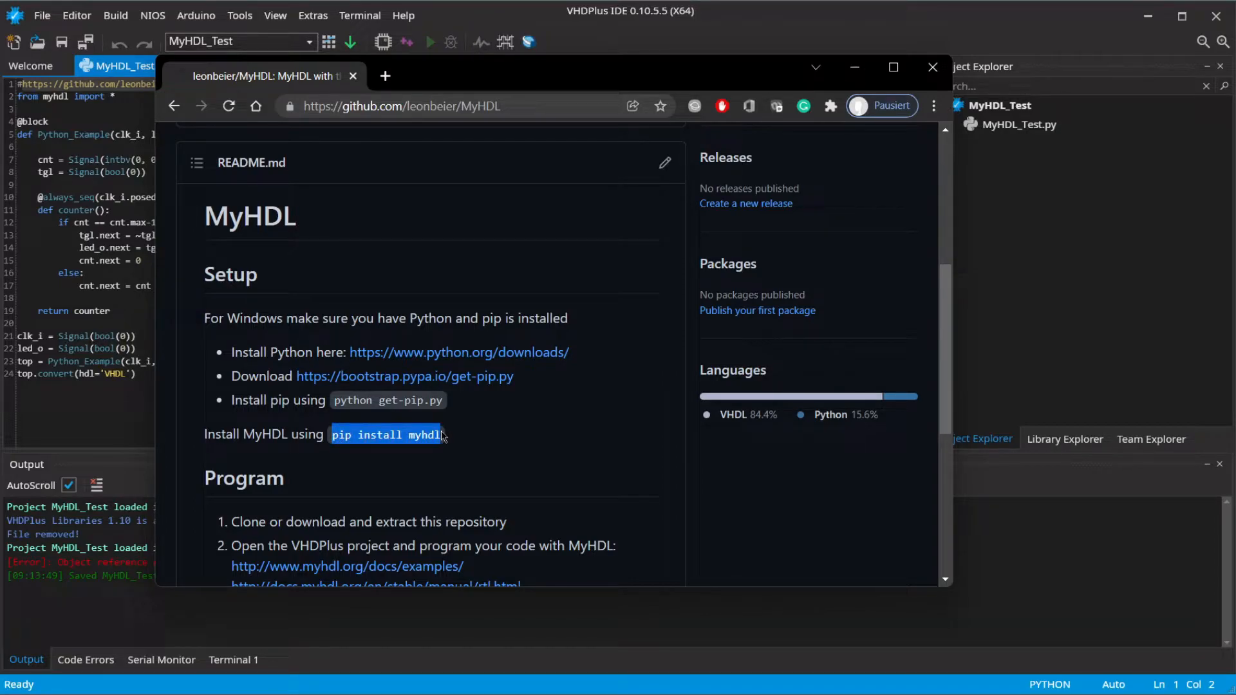
left_click(360, 15)
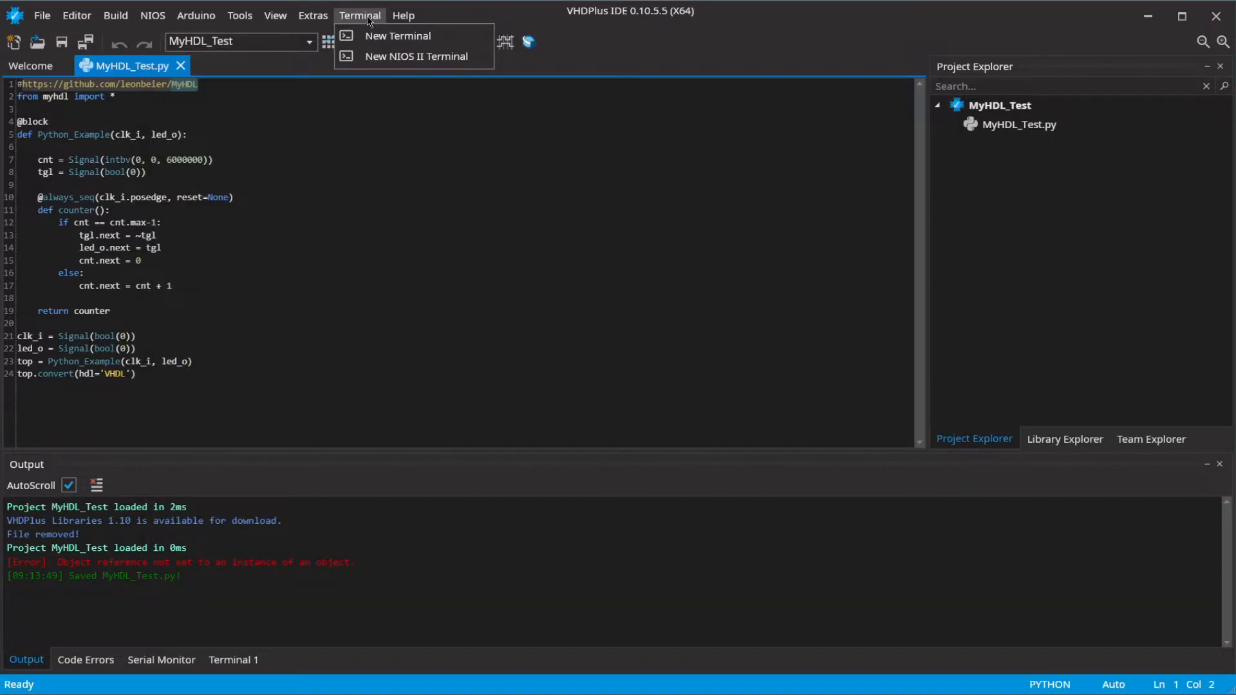
Step: Run pip install myhdl in a new terminal, then return to the Output log
left_click(397, 35)
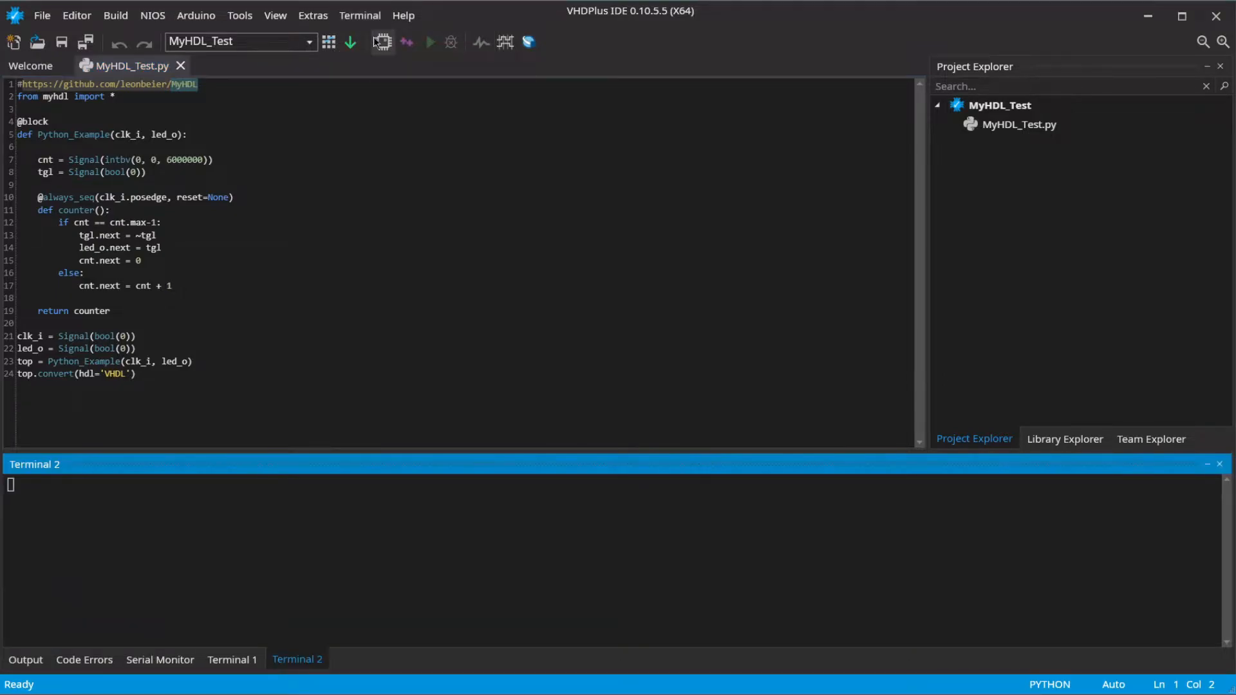
left_click(382, 42)
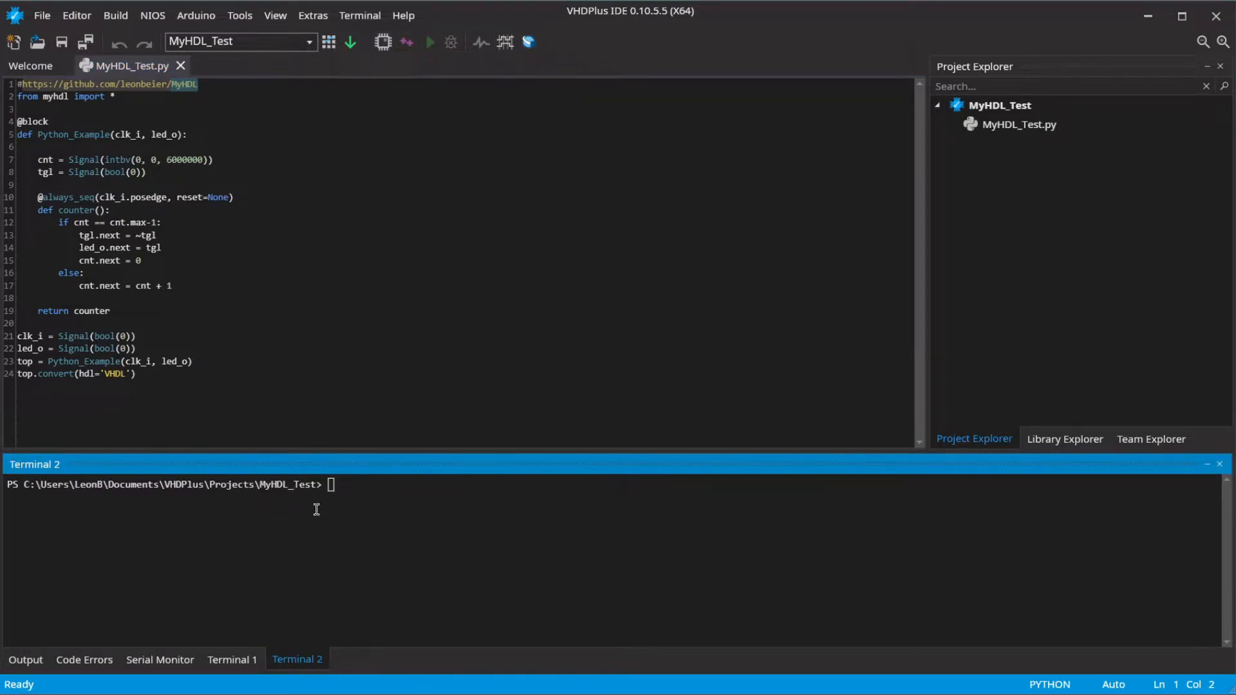
type("pip install myhdl")
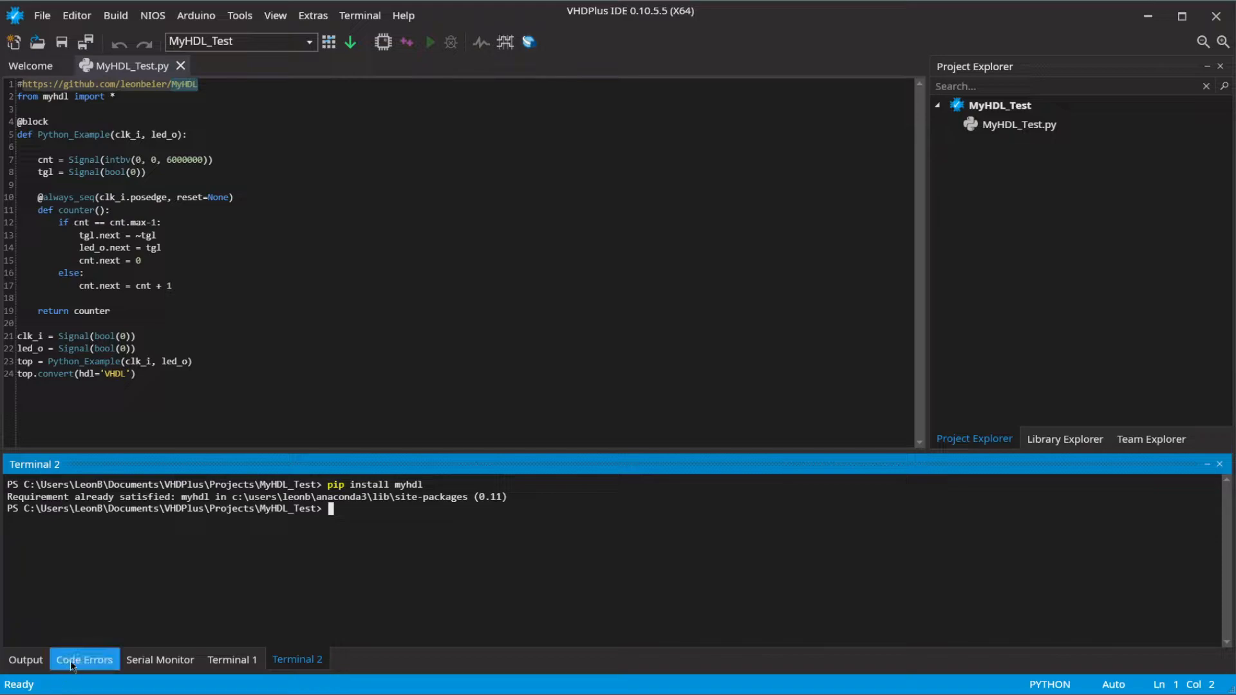
left_click(26, 660)
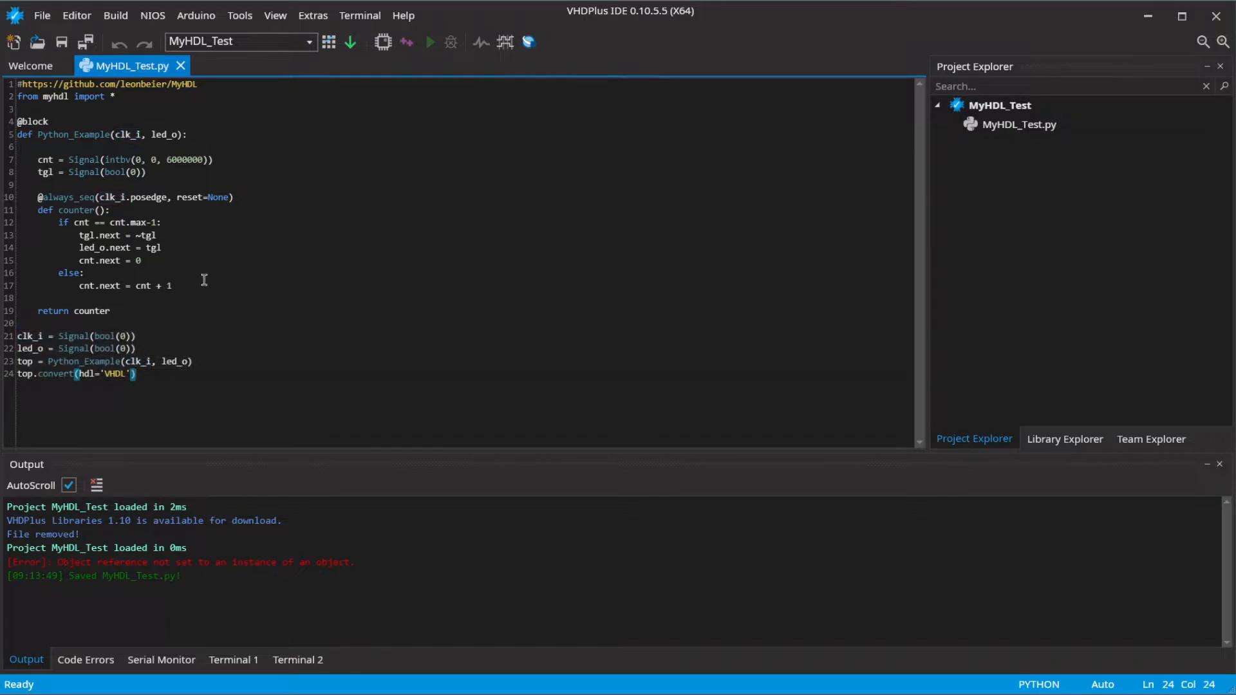
mouse_move(1002, 110)
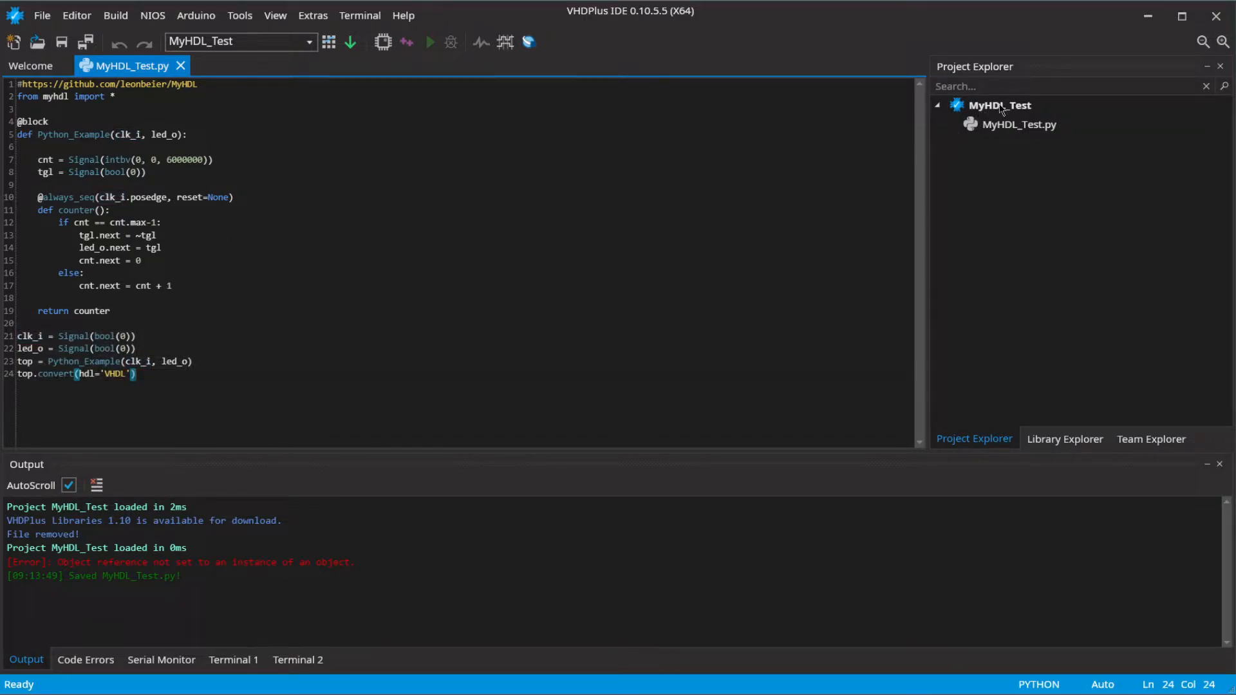
Step: Run MyHDL_Test.py with Python, producing Python_Example.vhd and pck_myhdl_011.vhd
right_click(1018, 124)
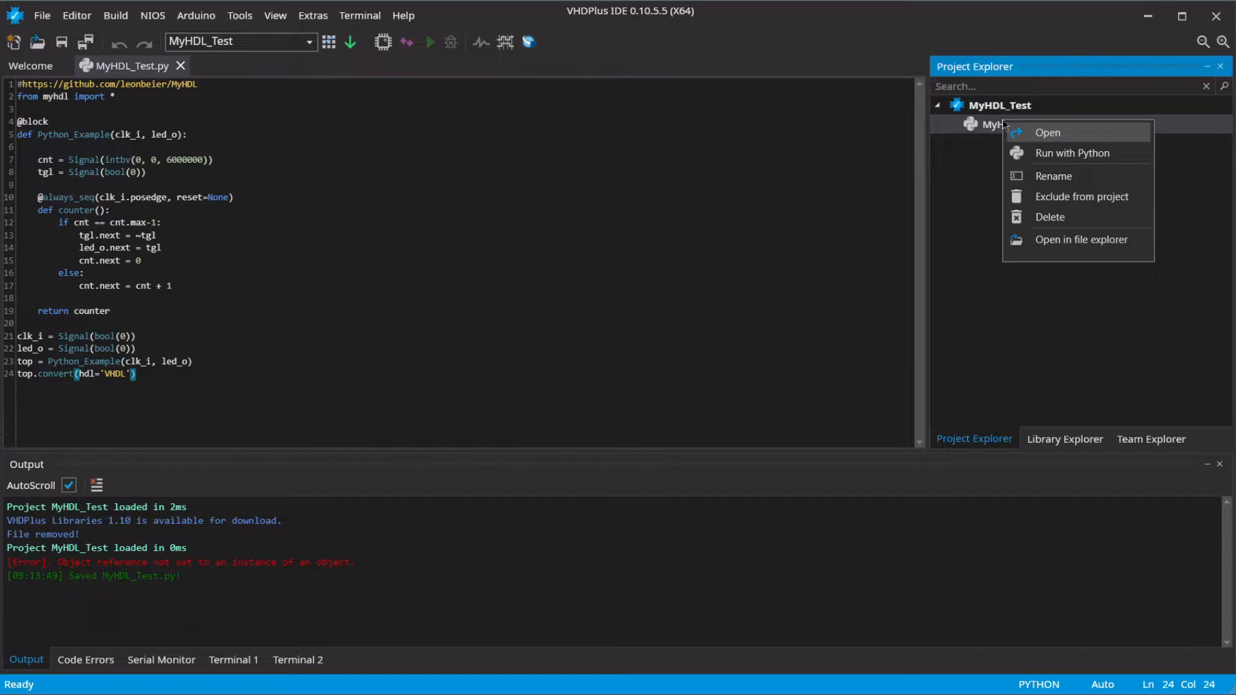
left_click(1072, 153)
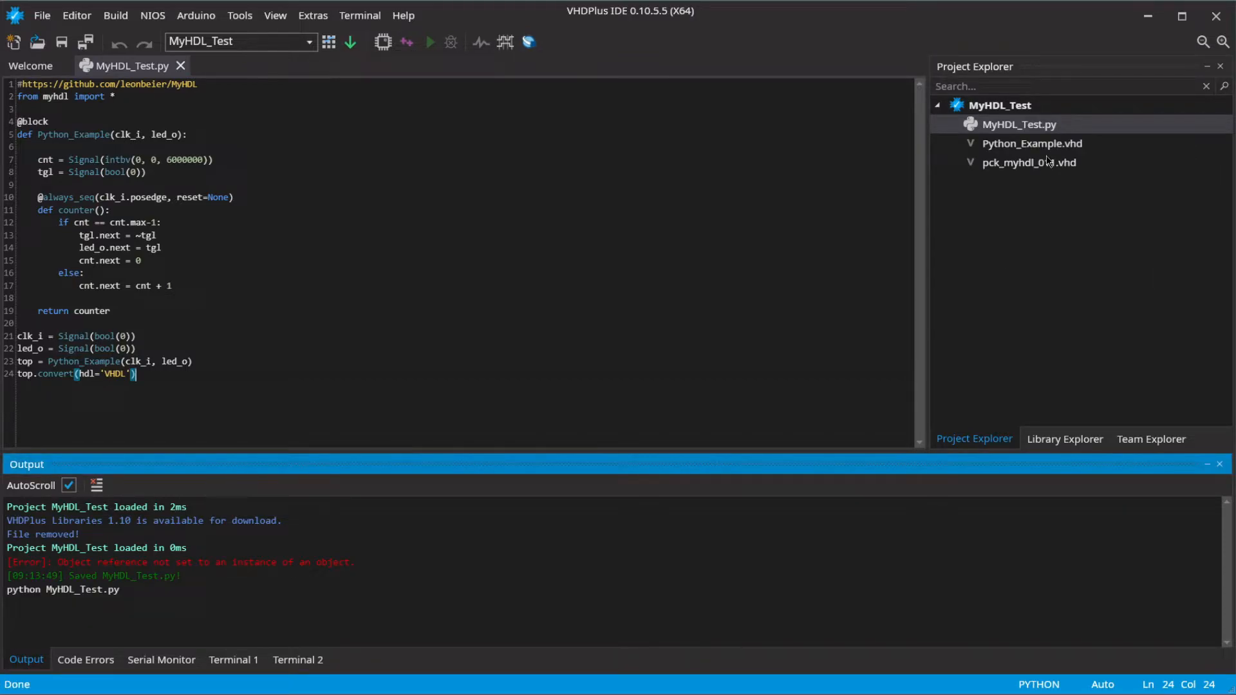
right_click(1032, 144)
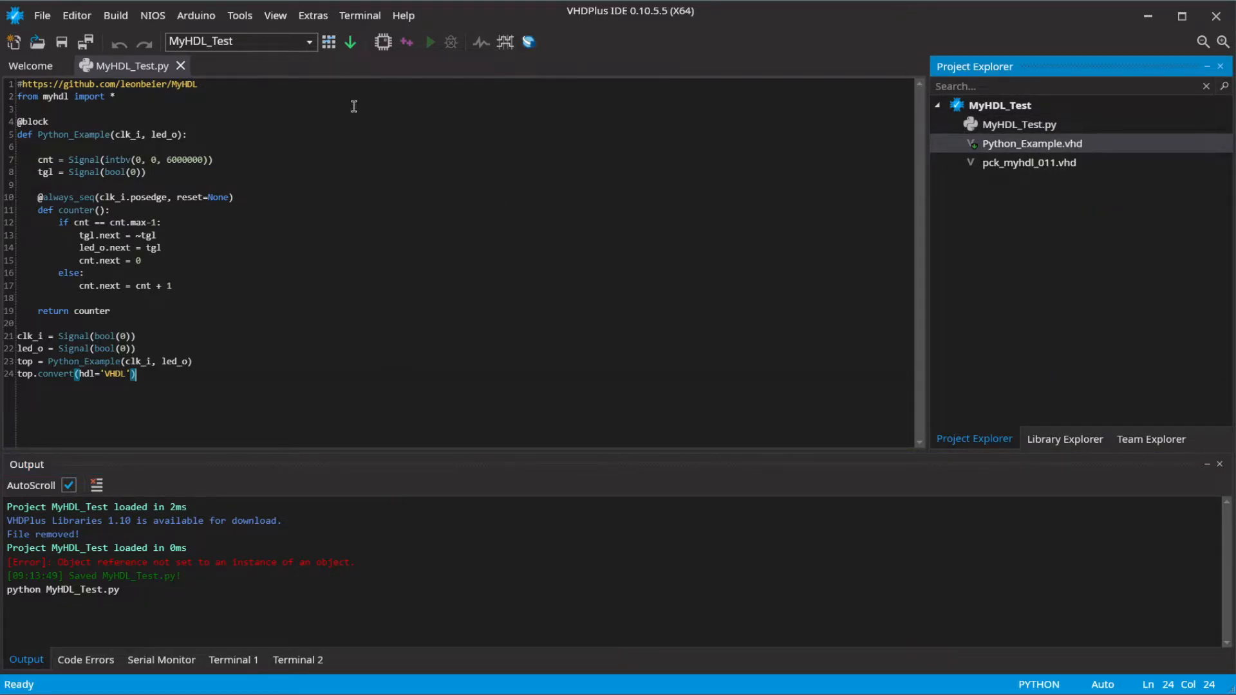
mouse_move(329, 41)
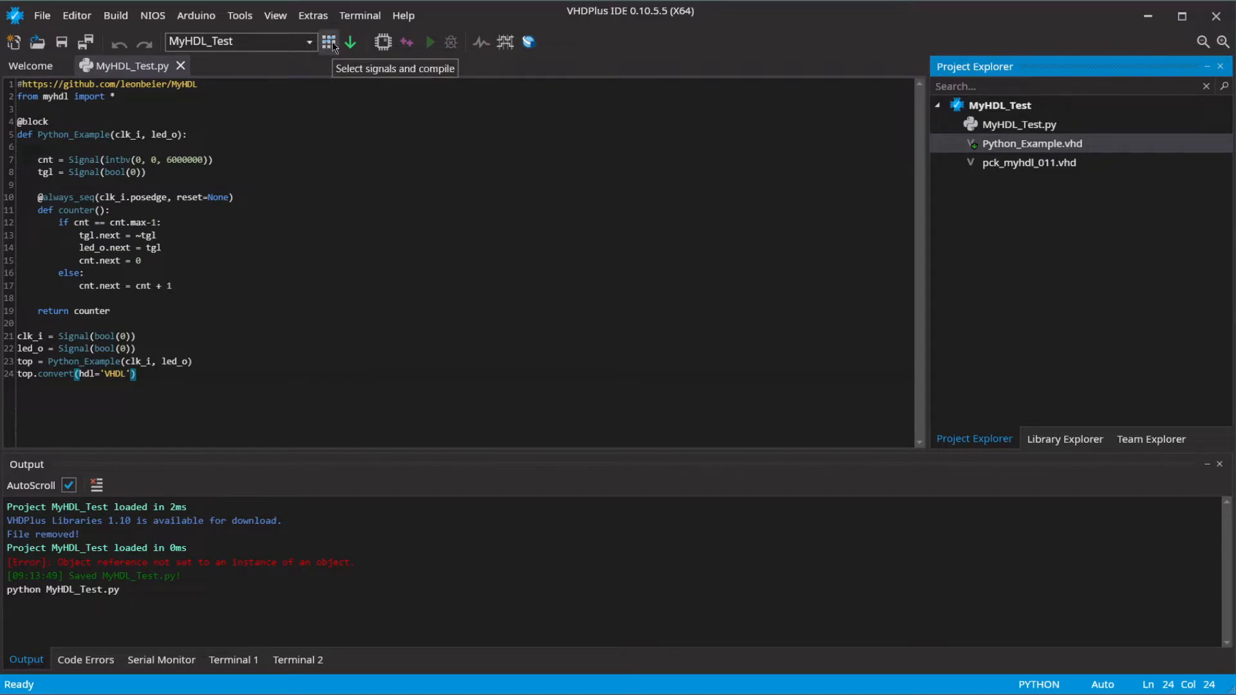
Step: Connect clk_i to pin H6 and led_o to D13, then compile the project
left_click(330, 42)
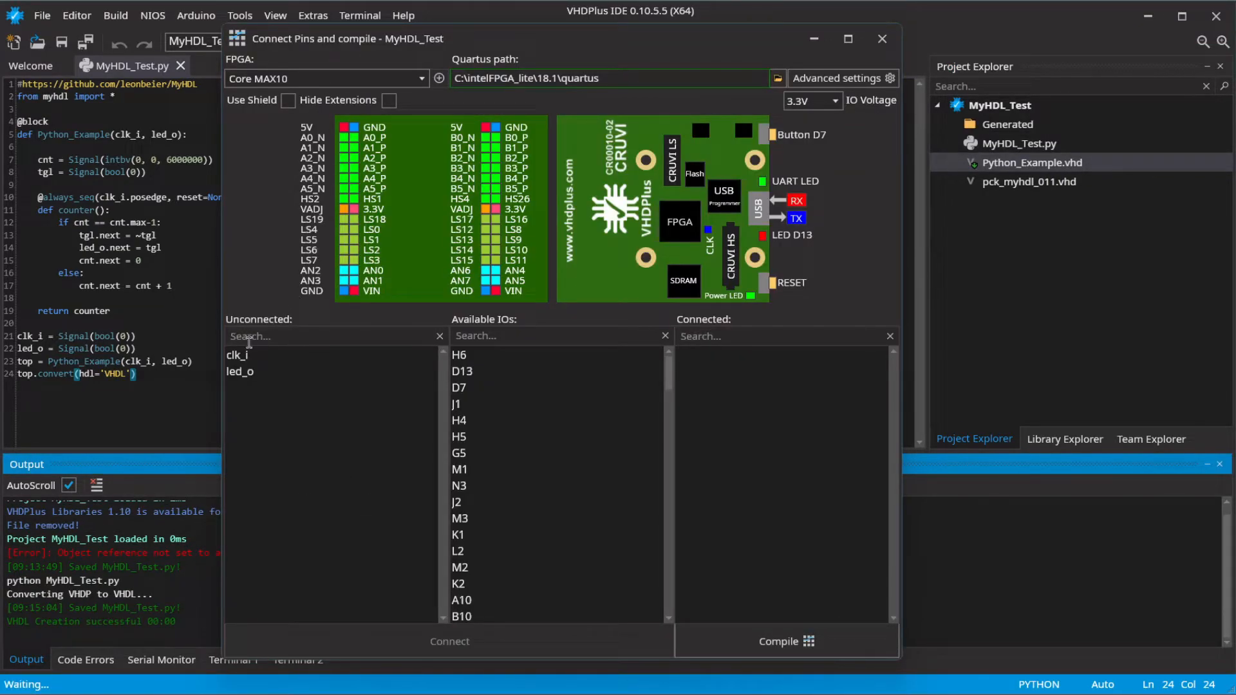
left_click(238, 355)
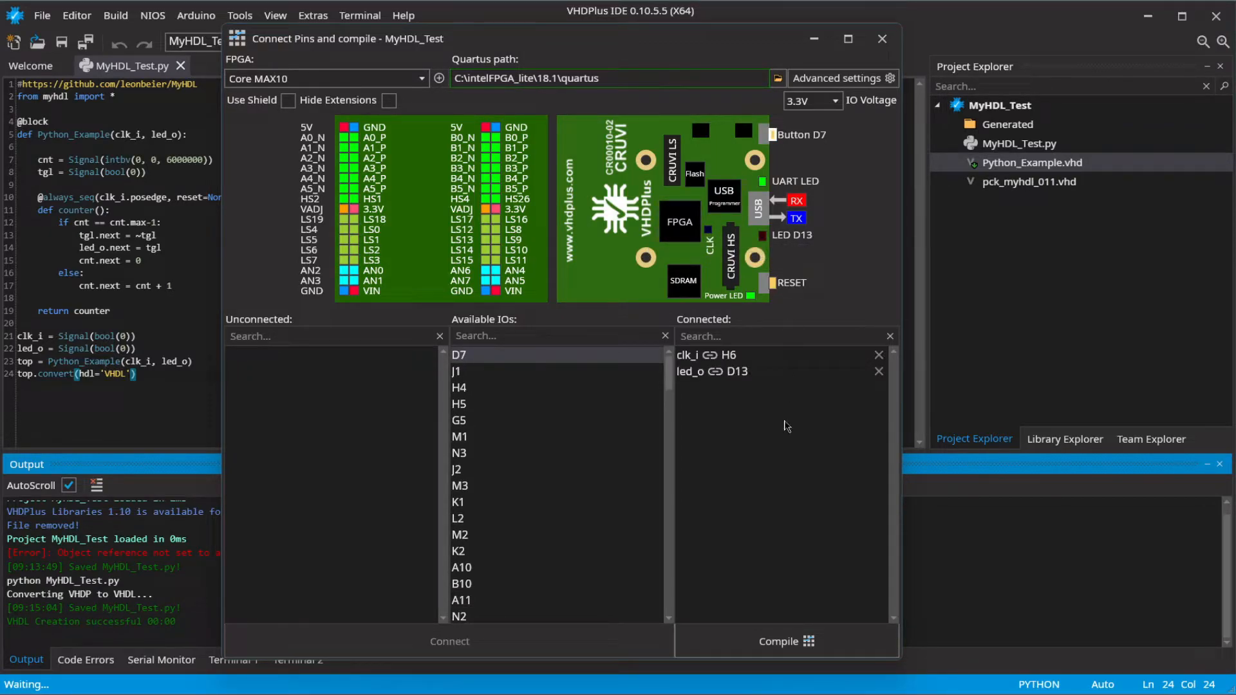
left_click(785, 642)
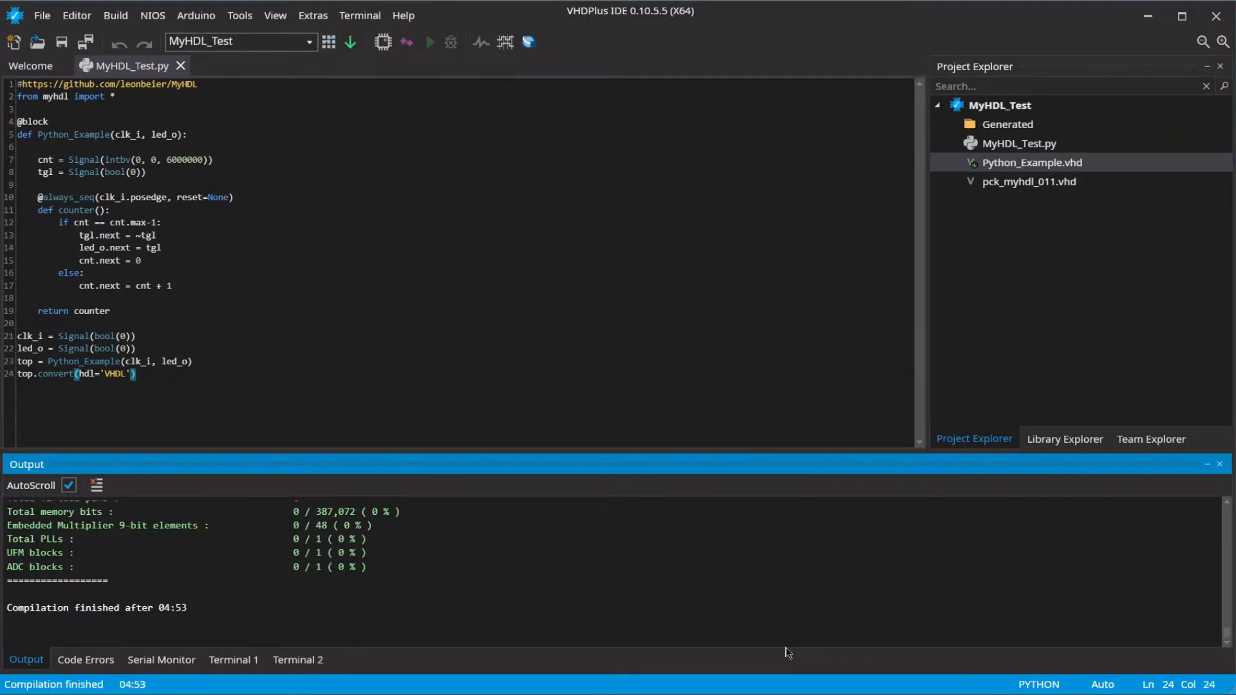
mouse_move(414, 123)
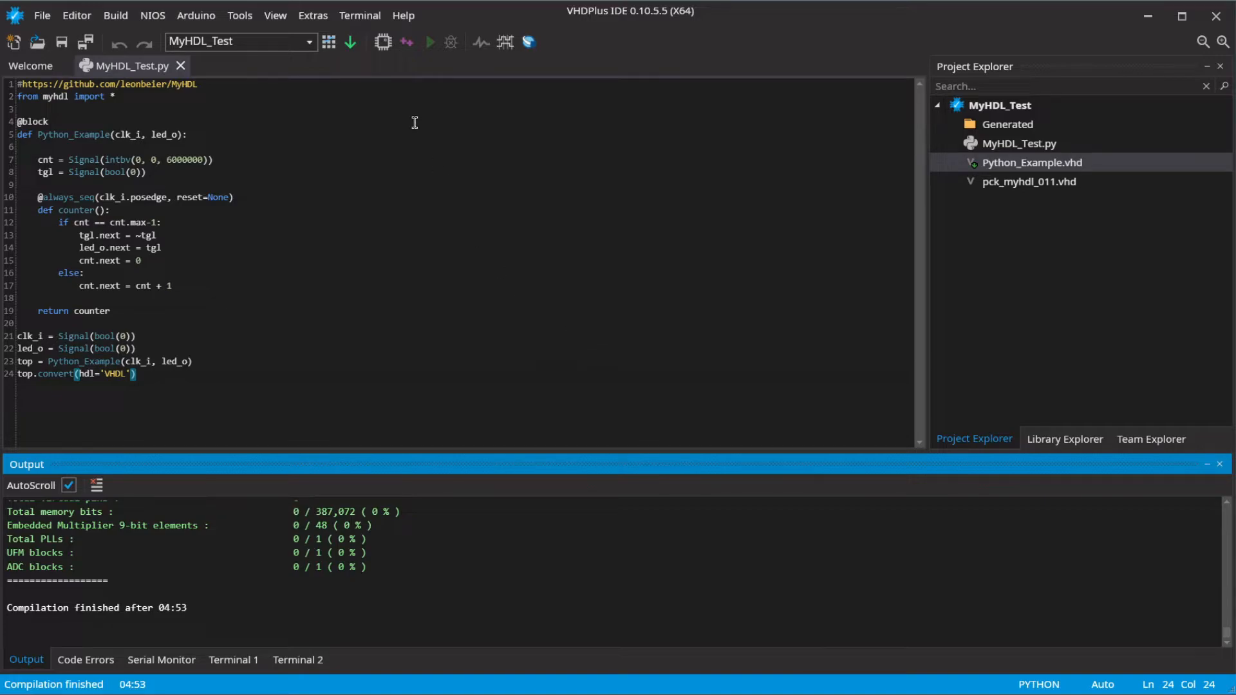
left_click(350, 42)
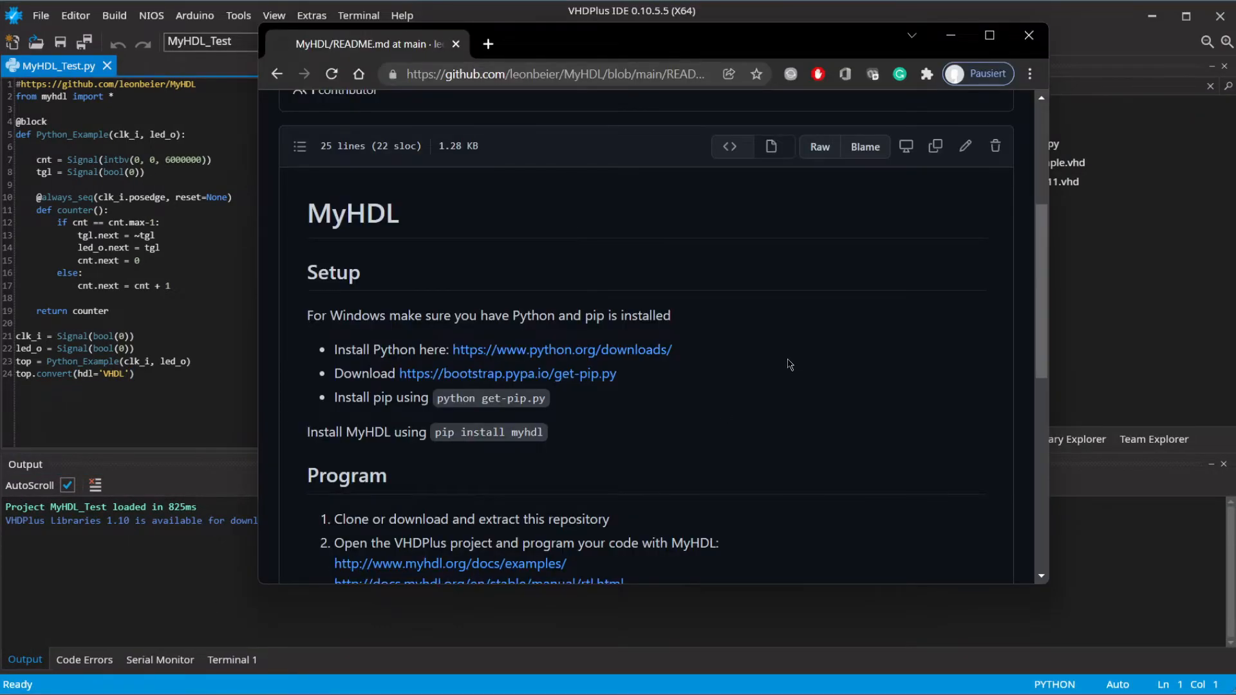
Step: Scroll the README to Language Server and select its pip install command
scroll("down", 3)
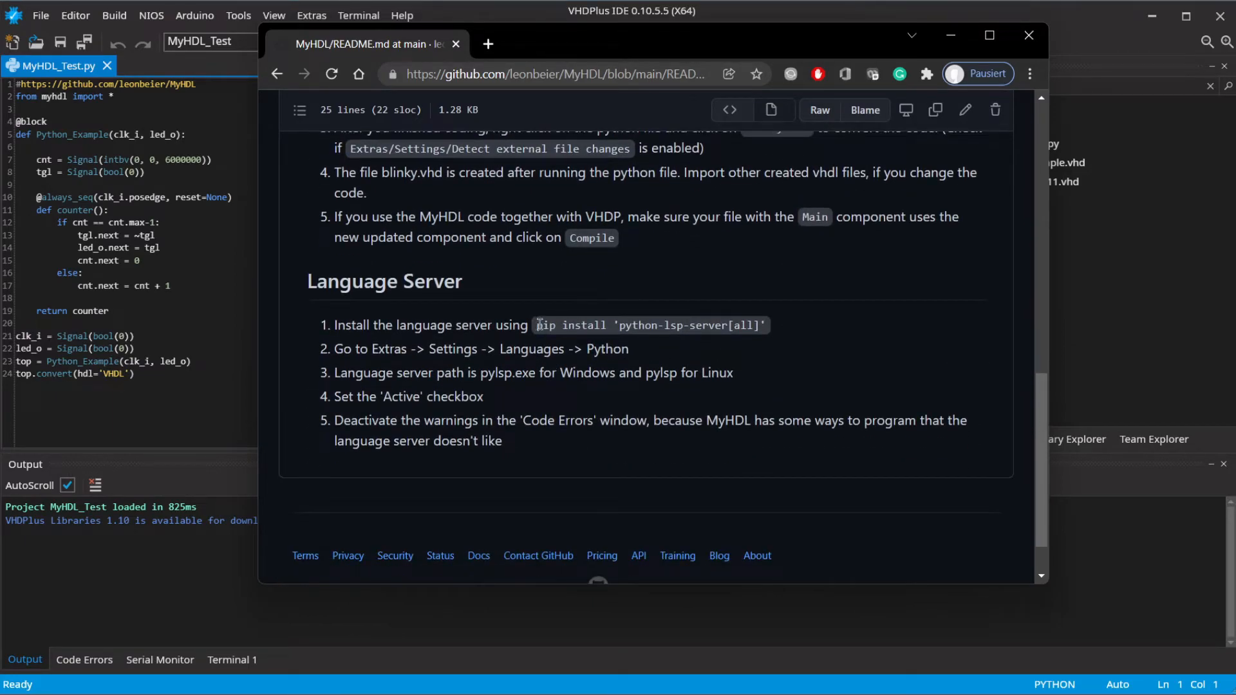
double_click(646, 324)
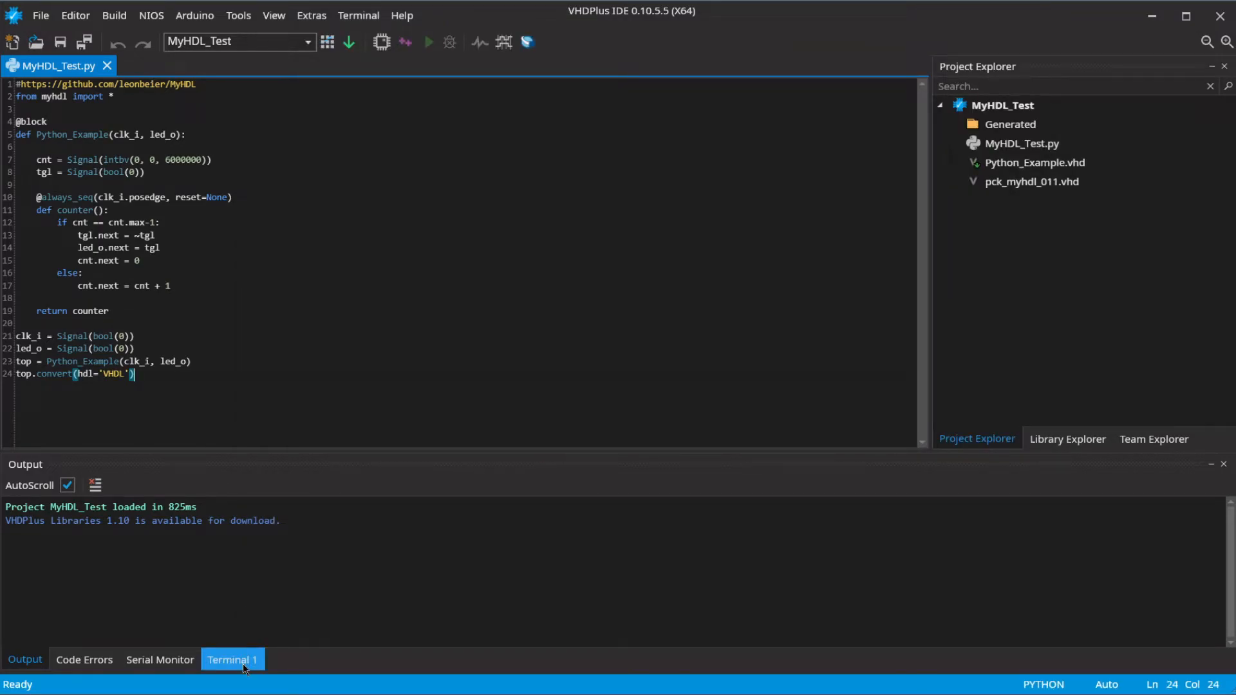
Step: Install python-lsp-server[all] in the IDE terminal; all requirements are already satisfied
left_click(231, 660)
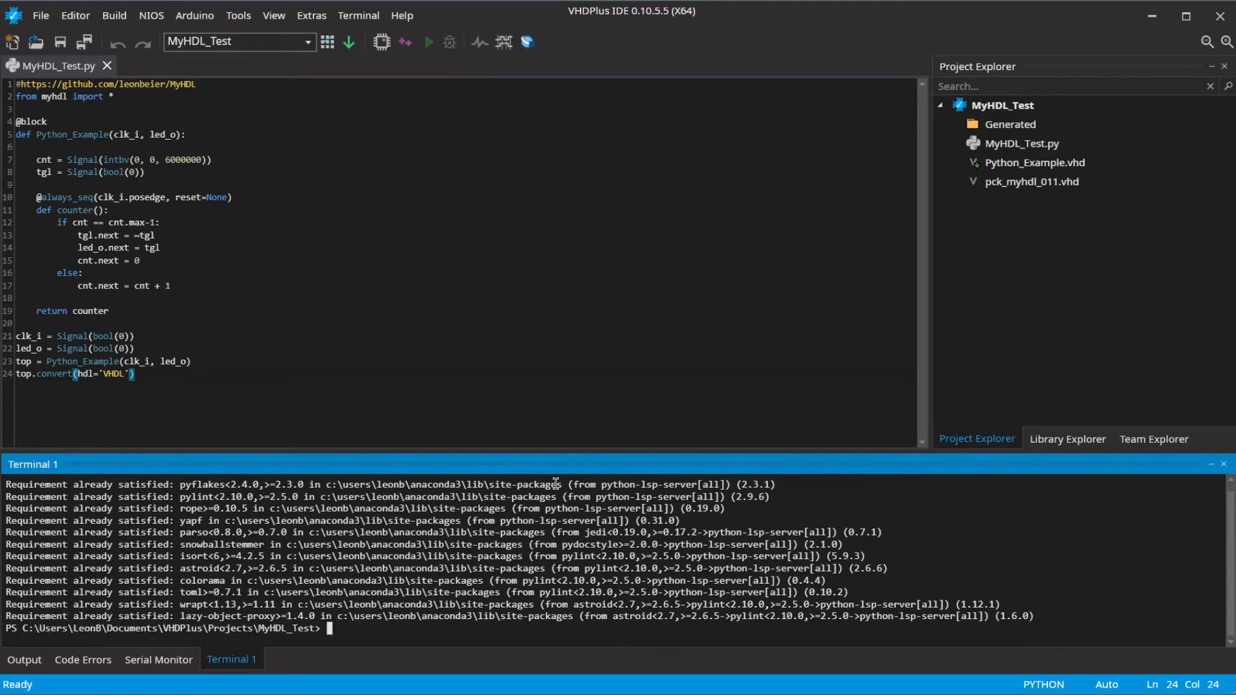
left_click(311, 15)
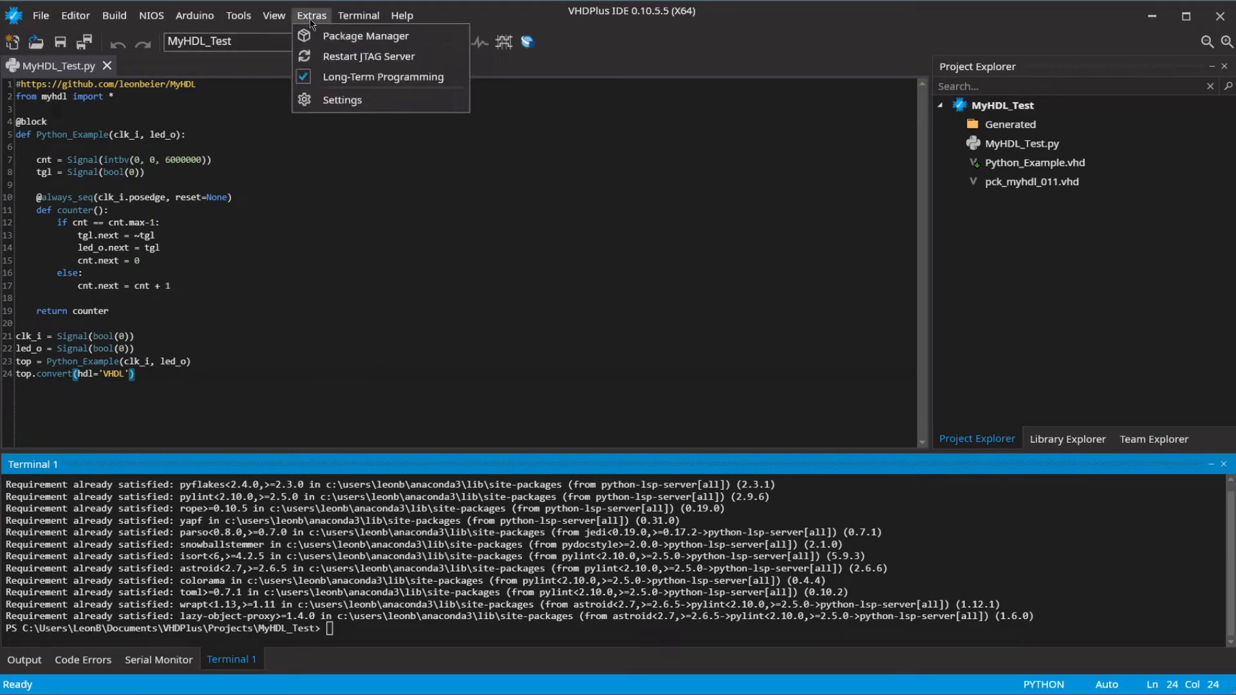
Step: Set the Python language server path to pylsp.exe and mark it Active
left_click(341, 100)
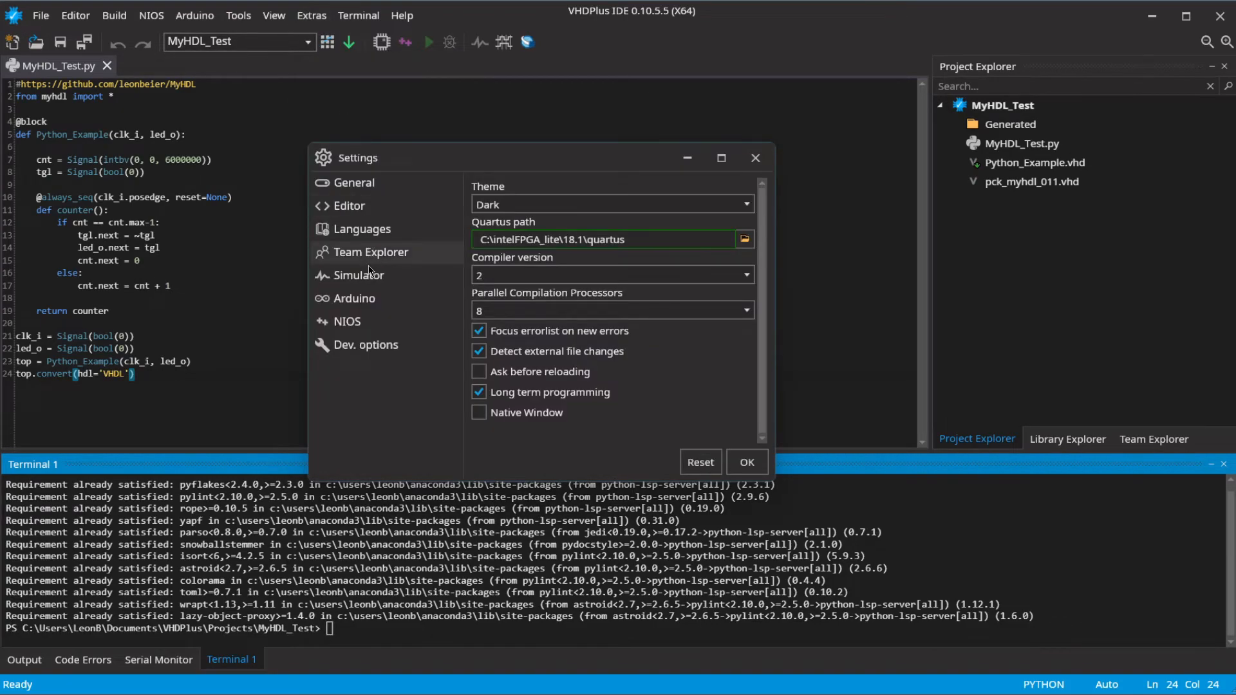
left_click(361, 229)
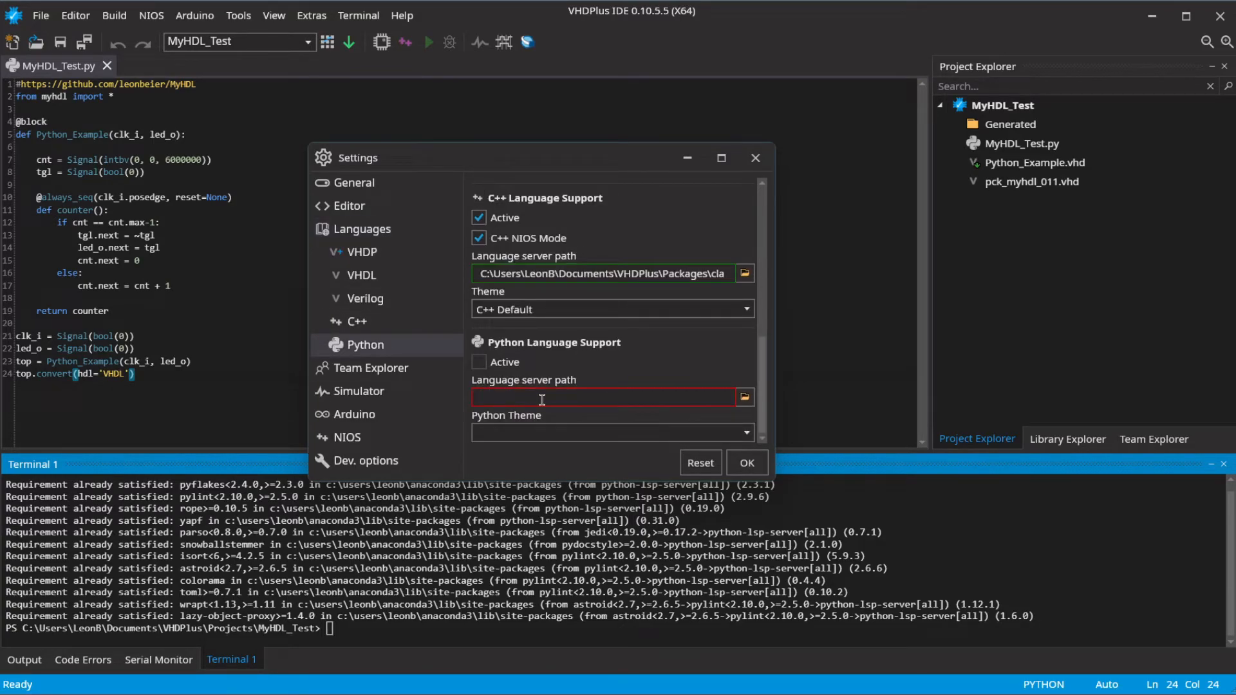
type("pylsp")
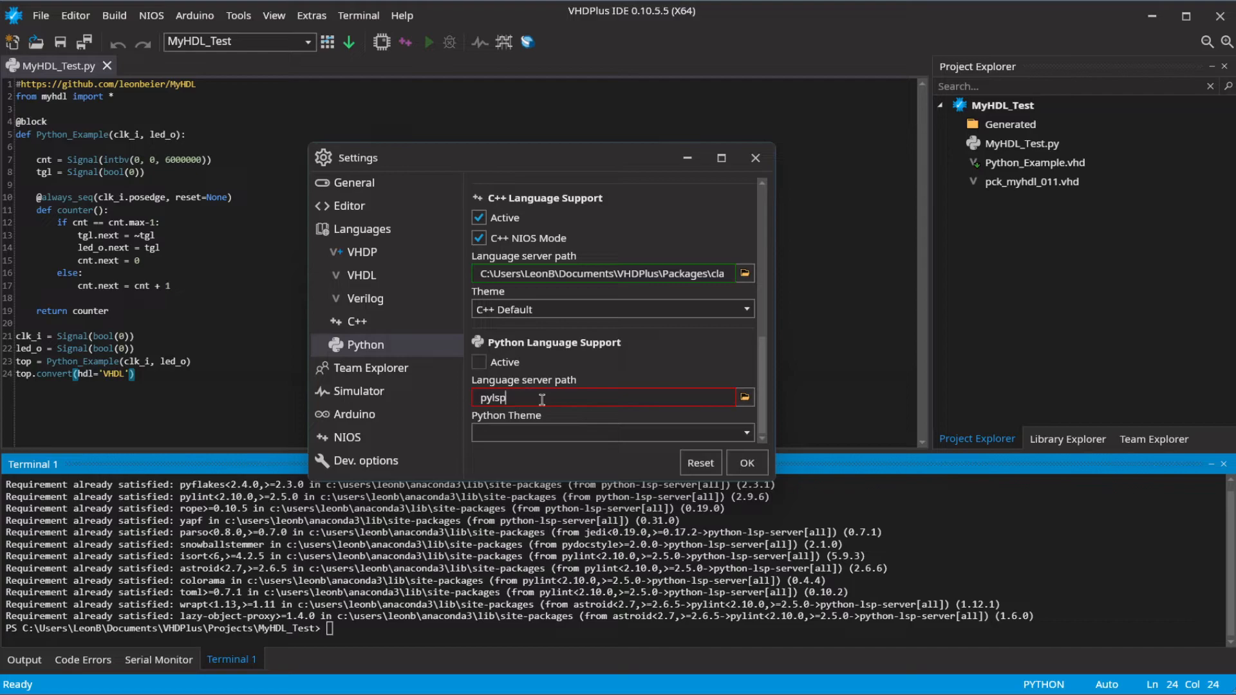
type(".e")
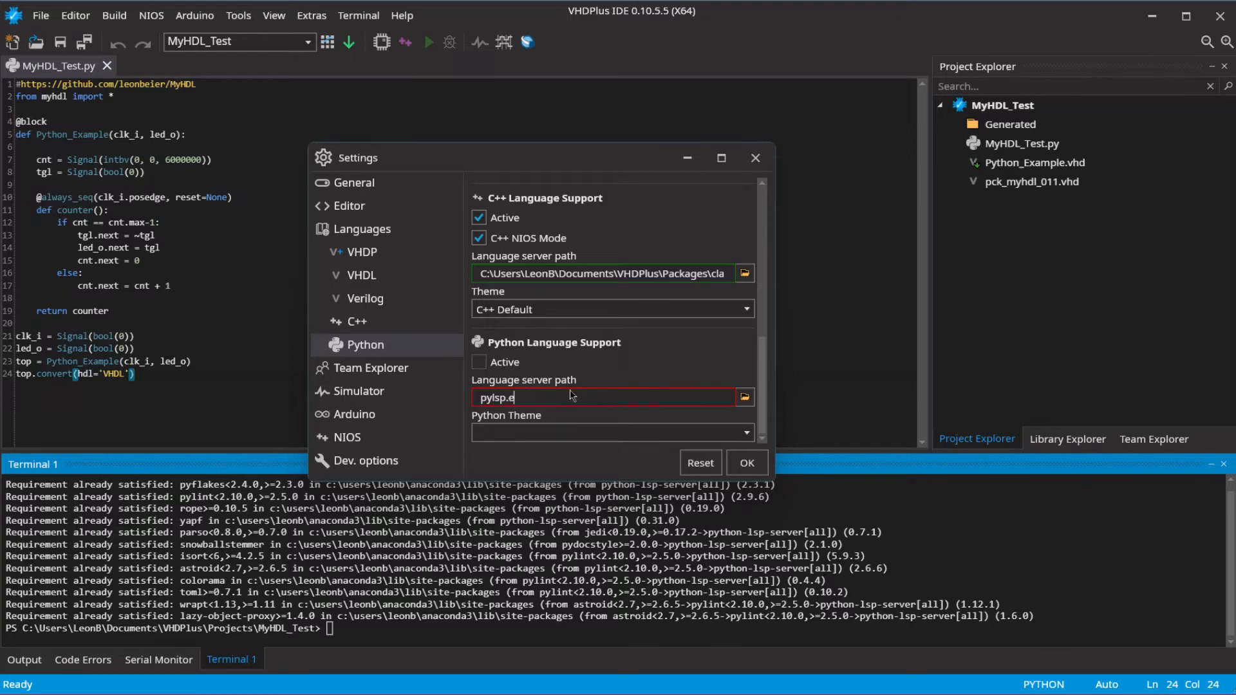
left_click(479, 362)
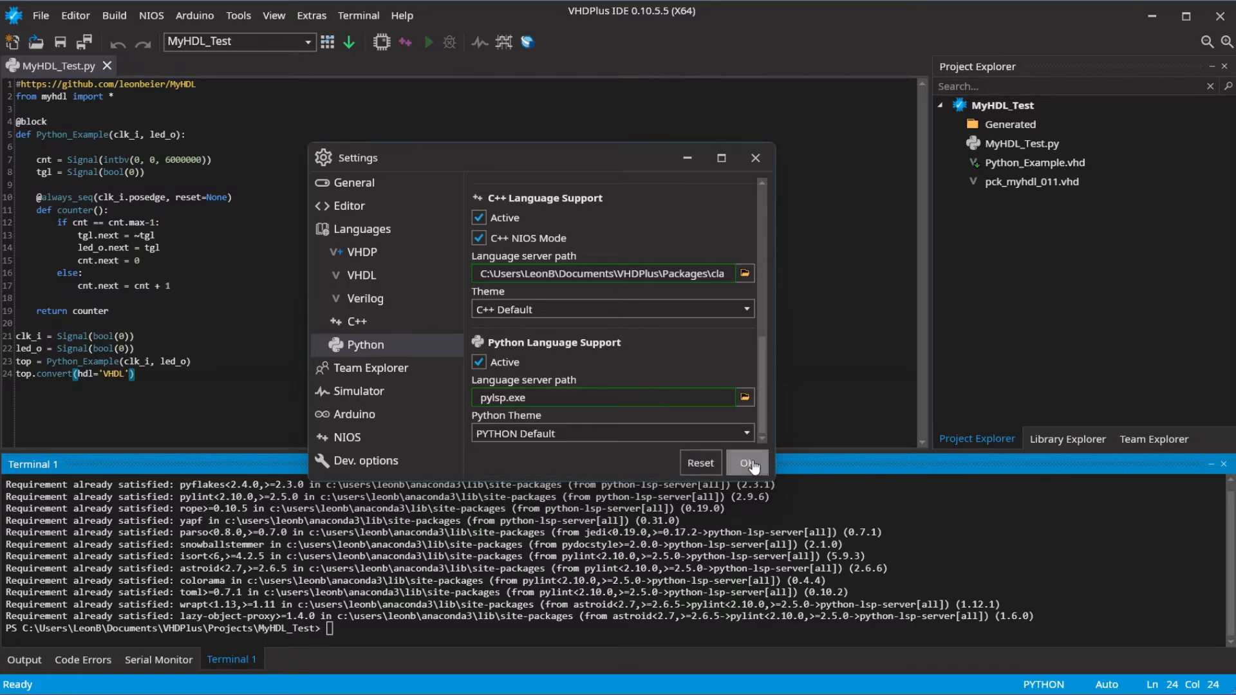
left_click(747, 463)
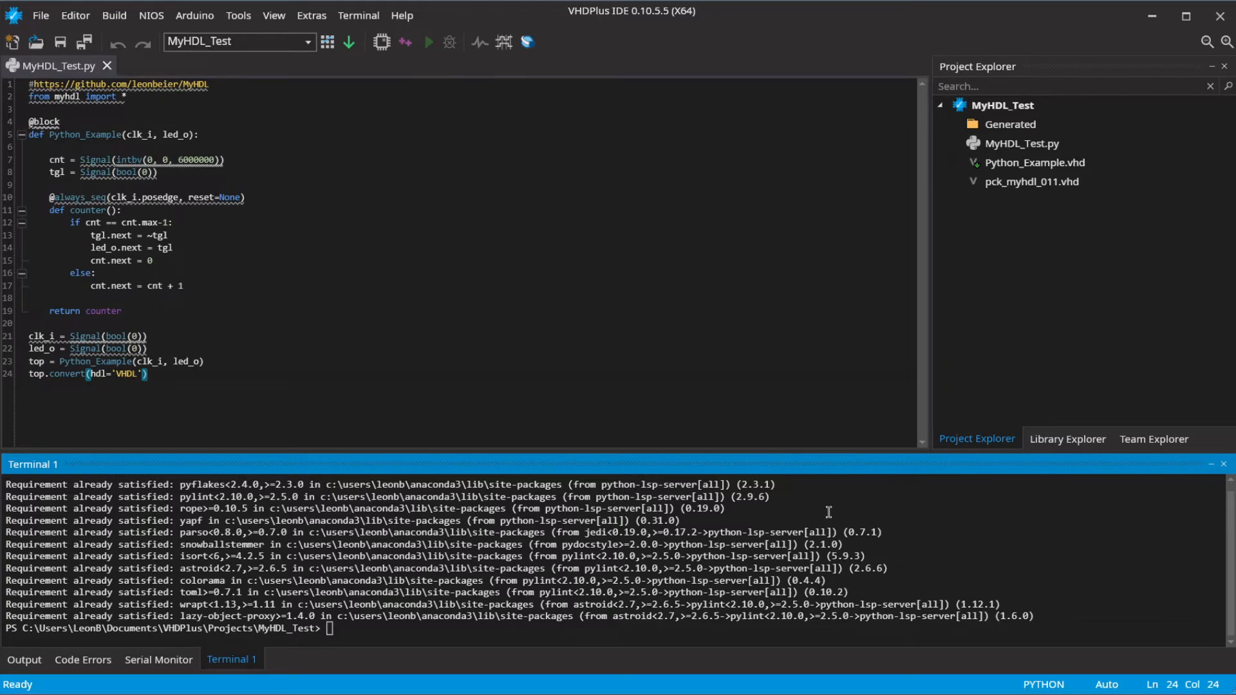
Step: Hide the 12 warnings in Code Errors and begin typing cnt2 = Signal(
left_click(82, 660)
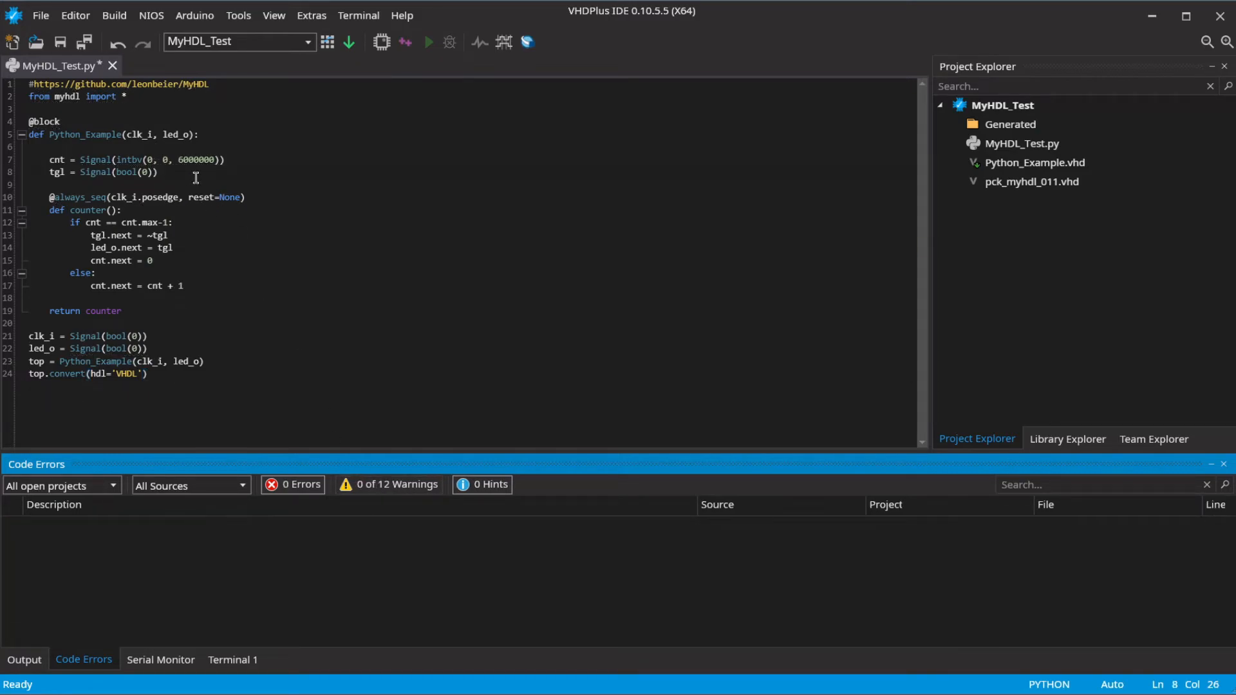
mouse_move(98, 172)
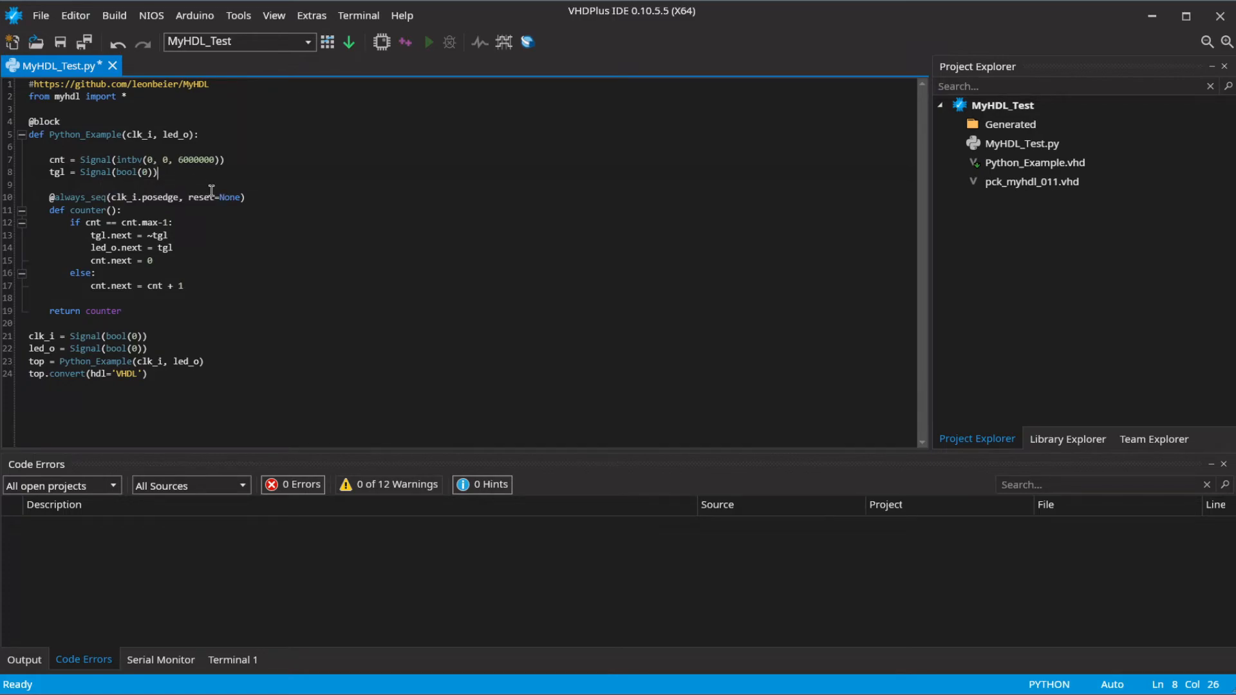
type("cnt2 = Signal(")
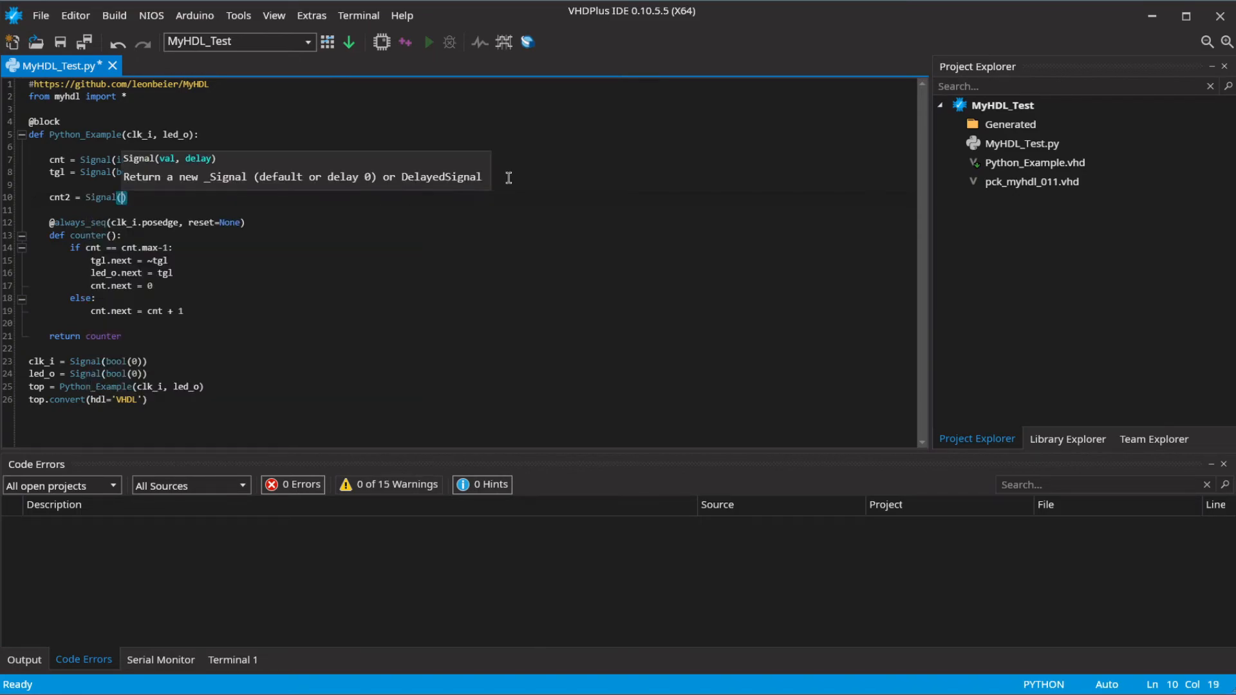
Step: Finish line 10 as cnt2 = Signal(intbv(0, 0, 100)) using the intbv hints
type("intbv(0, 0,")
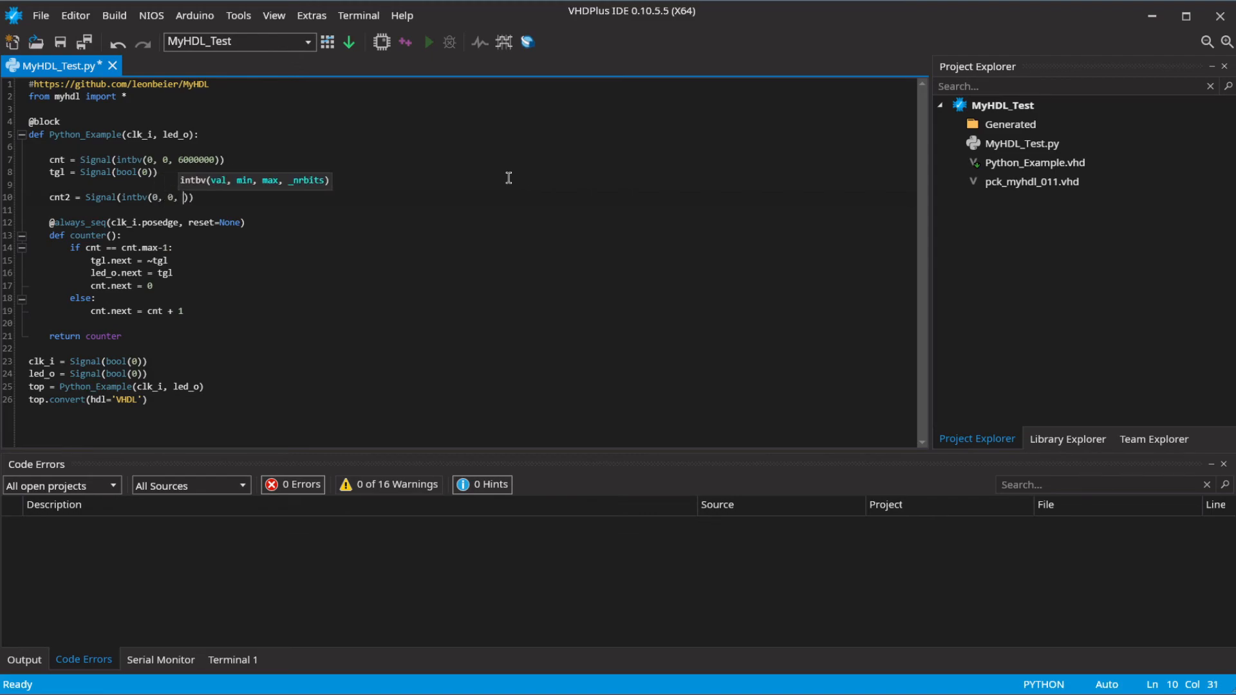
type("100")
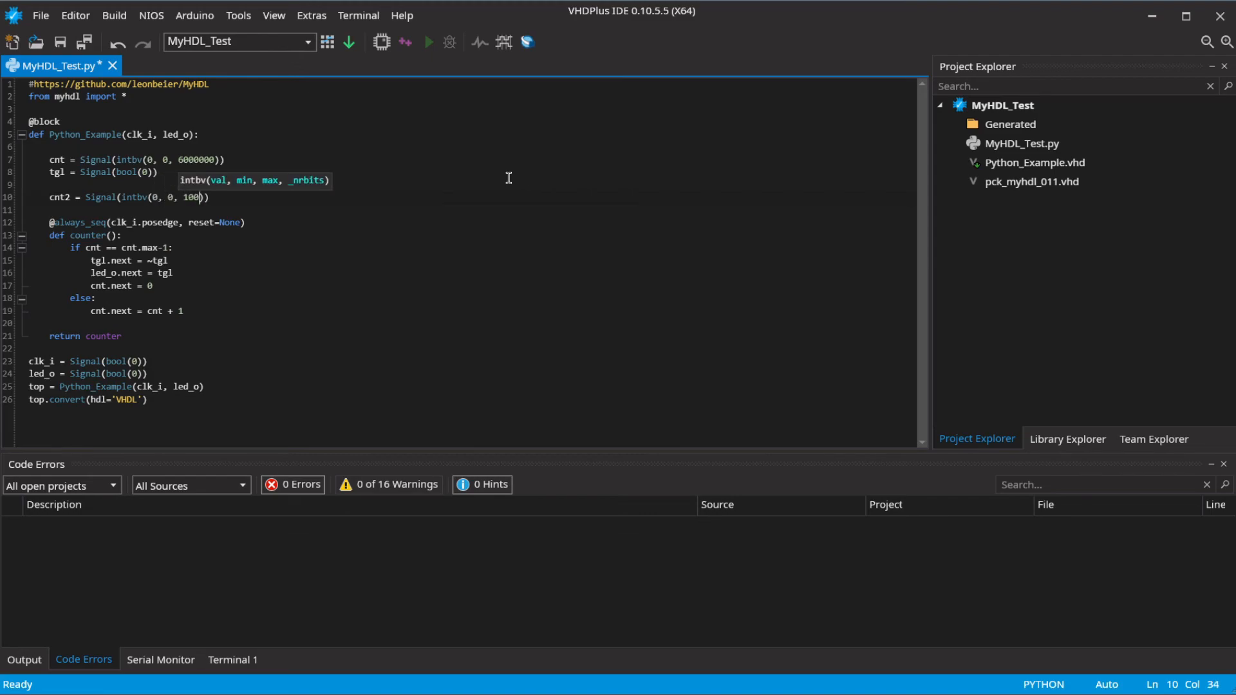